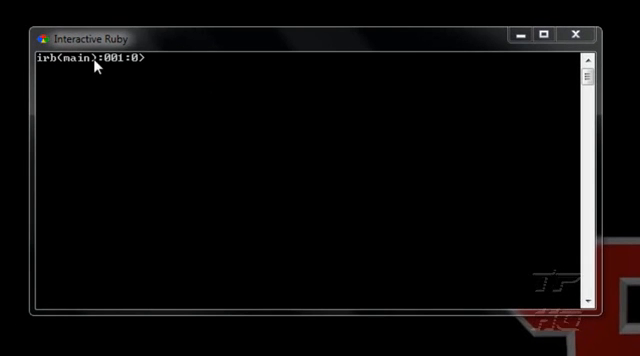
{"action": "mouse_move", "coordinate": [379, 168]}
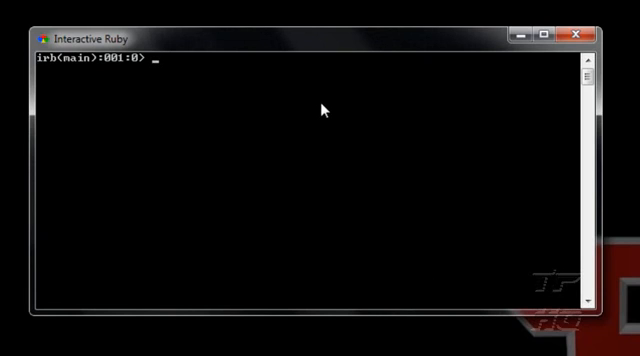
Step: Enter the one-line loop 7.times do print "Hello World" end at the irb prompt
{"action": "type", "text": "?."}
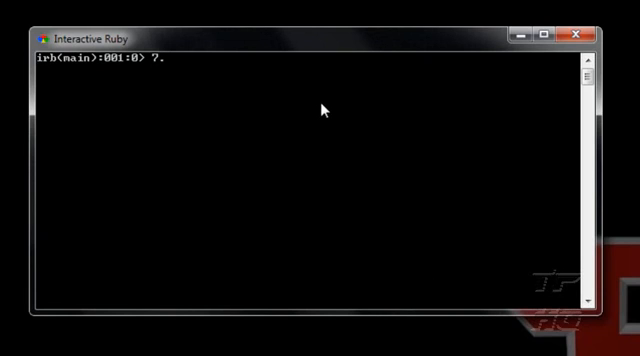
{"action": "type", "text": "timesd"}
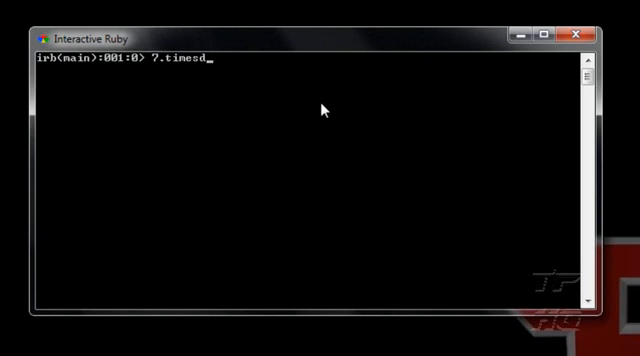
{"action": "type", "text": "do print"}
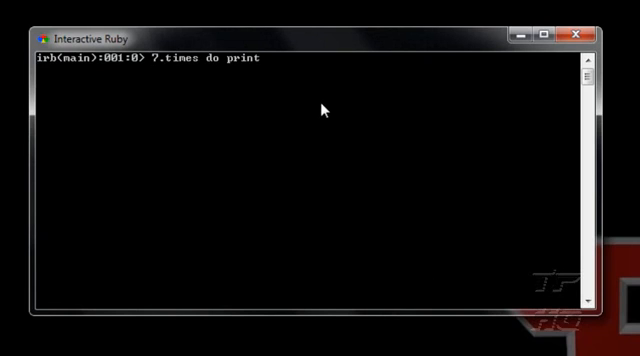
{"action": "type", "text": "\""}
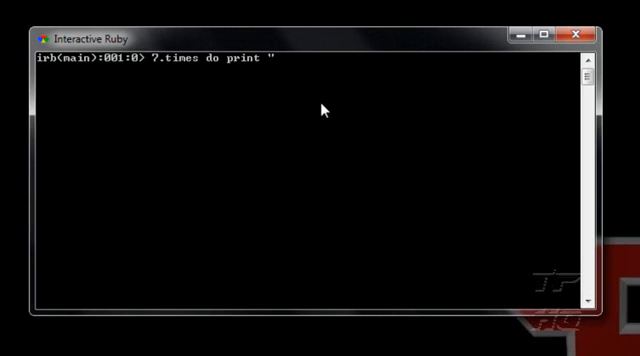
{"action": "type", "text": "He"}
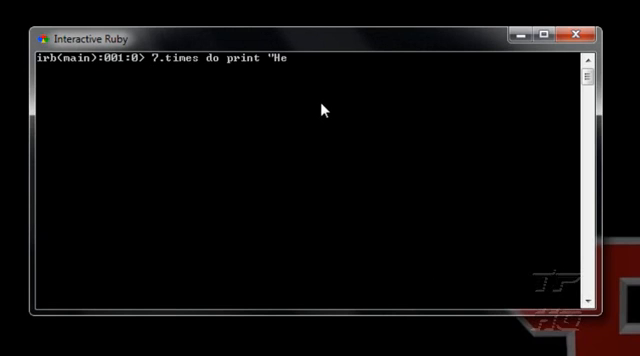
{"action": "type", "text": "llo Wor"}
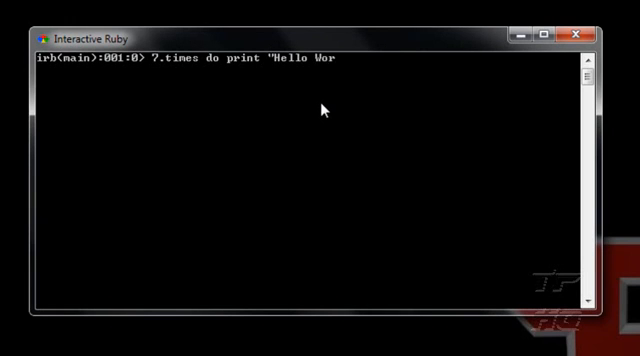
{"action": "type", "text": "ld\""}
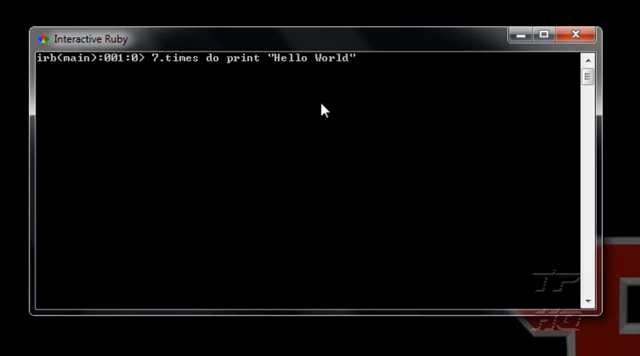
{"action": "type", "text": "end"}
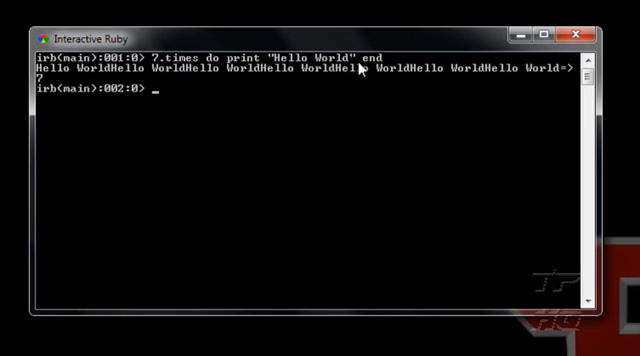
{"action": "mouse_move", "coordinate": [397, 78]}
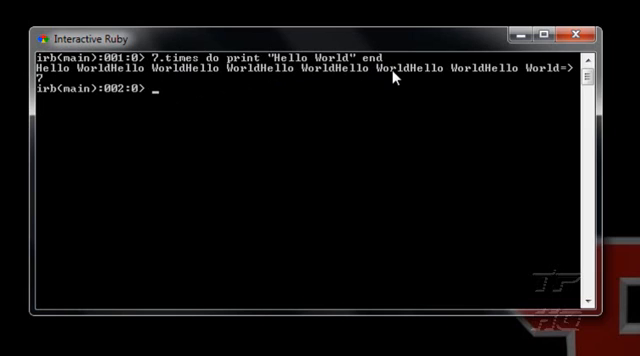
{"action": "mouse_move", "coordinate": [386, 128]}
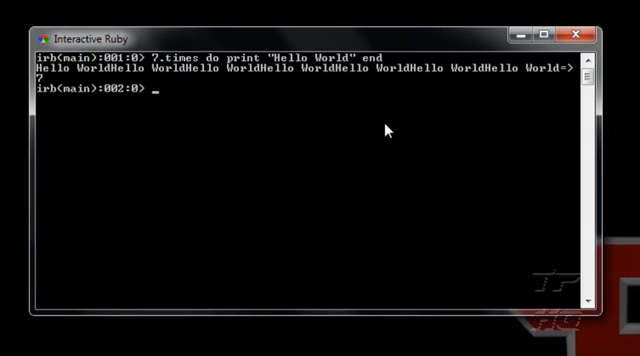
{"action": "mouse_move", "coordinate": [247, 82]}
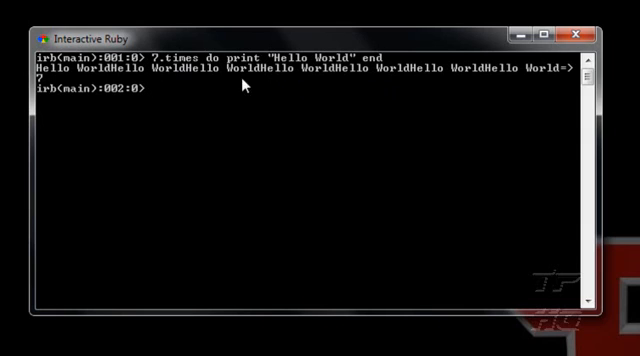
{"action": "mouse_move", "coordinate": [247, 71]}
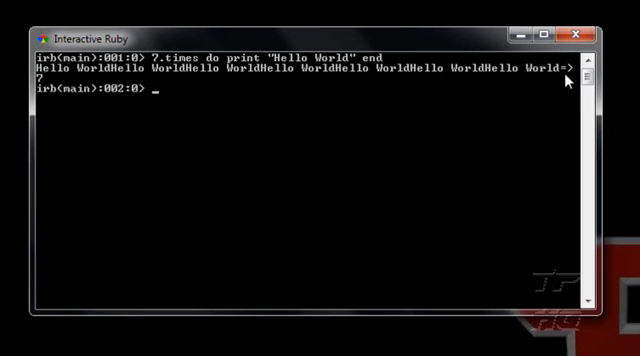
{"action": "mouse_move", "coordinate": [580, 98]}
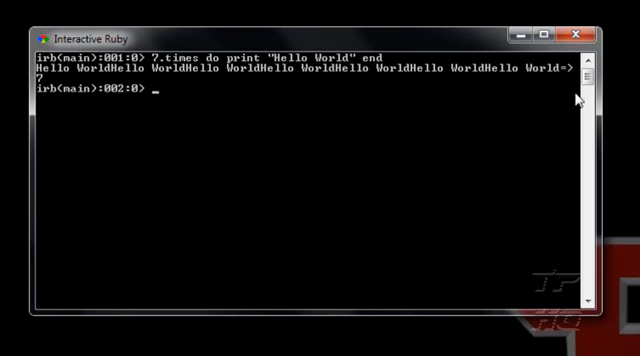
{"action": "mouse_move", "coordinate": [175, 68]}
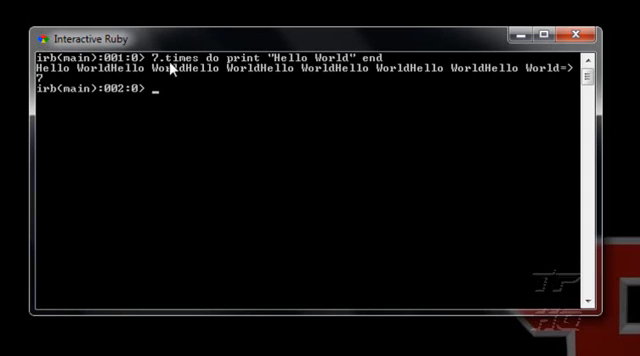
{"action": "mouse_move", "coordinate": [86, 144]}
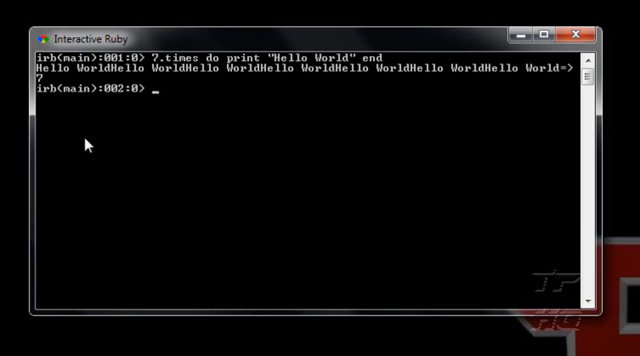
{"action": "mouse_move", "coordinate": [50, 107]}
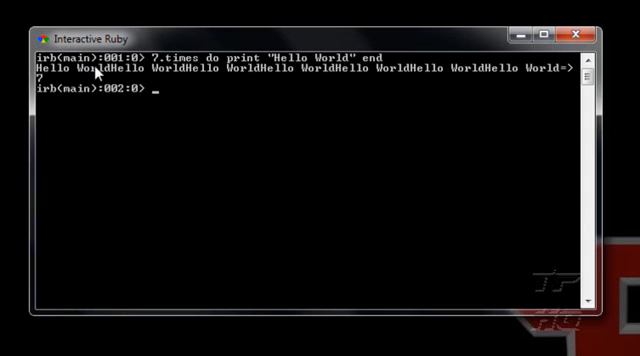
{"action": "mouse_move", "coordinate": [100, 70]}
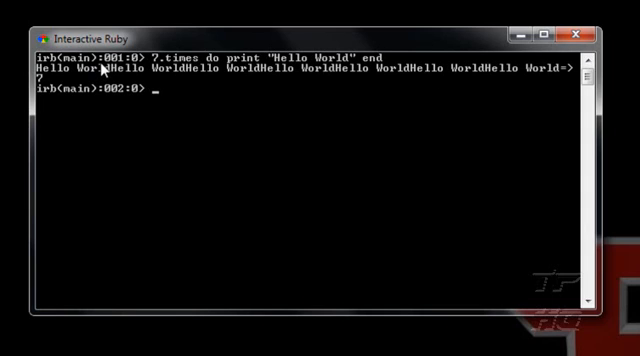
{"action": "mouse_move", "coordinate": [120, 72]}
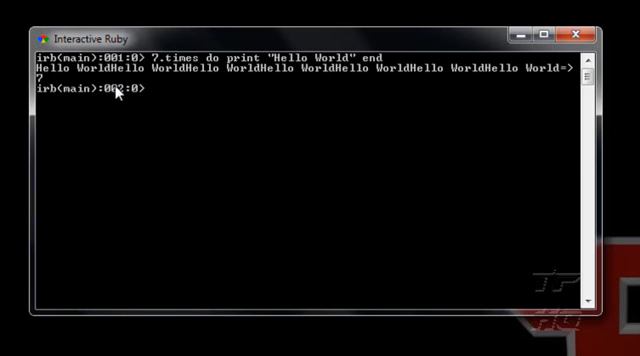
{"action": "mouse_move", "coordinate": [246, 181]}
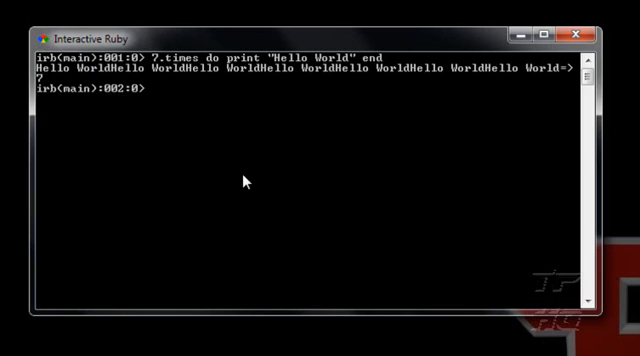
{"action": "mouse_move", "coordinate": [266, 201]}
{"action": "type", "text": "d"}
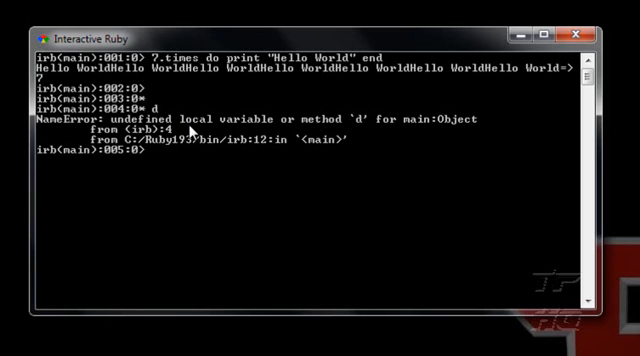
Step: Erase the stray text 'Ho' typed at the fifth prompt
{"action": "type", "text": "Ho"}
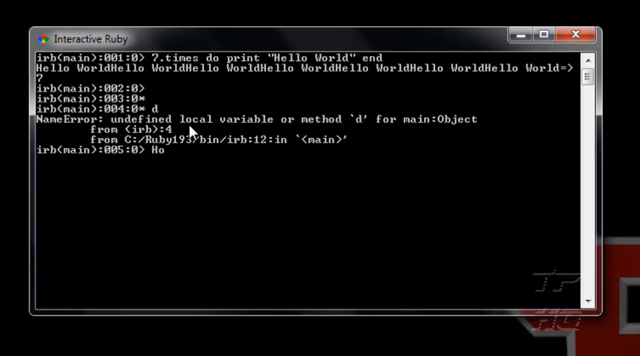
{"action": "key", "text": "BackSpace"}
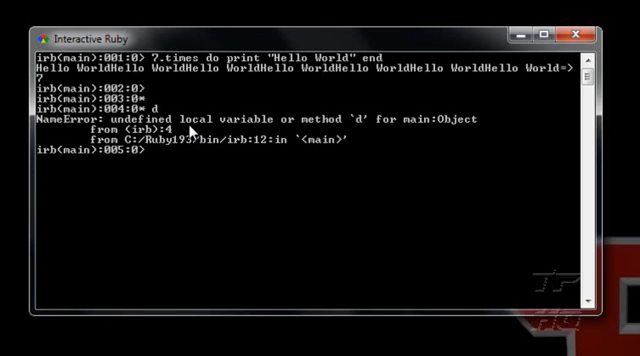
{"action": "mouse_move", "coordinate": [189, 131]}
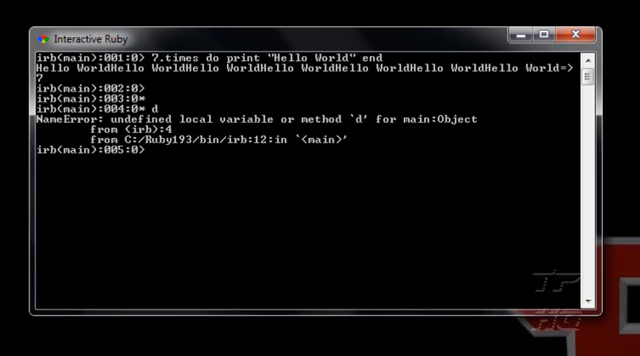
{"action": "mouse_move", "coordinate": [245, 194]}
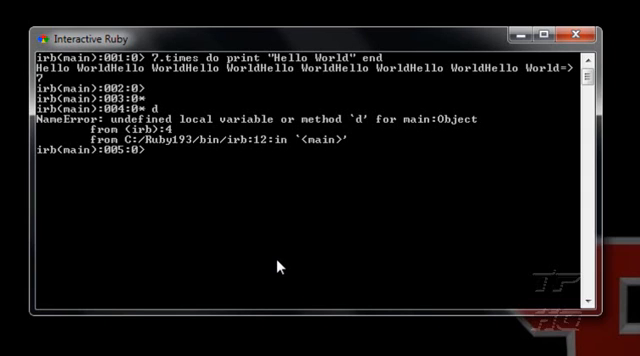
Step: Type the statement print "Ruby is Awesome!" at the irb prompt
{"action": "type", "text": "print"}
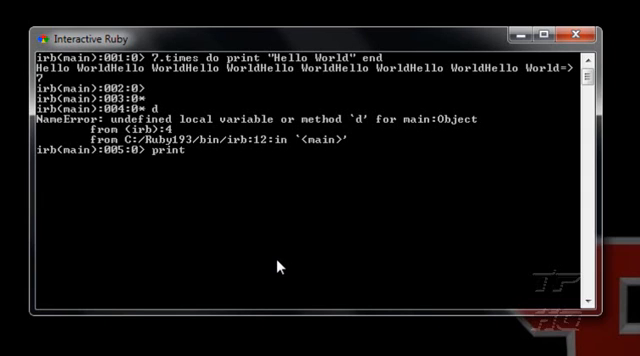
{"action": "type", "text": "\"\""}
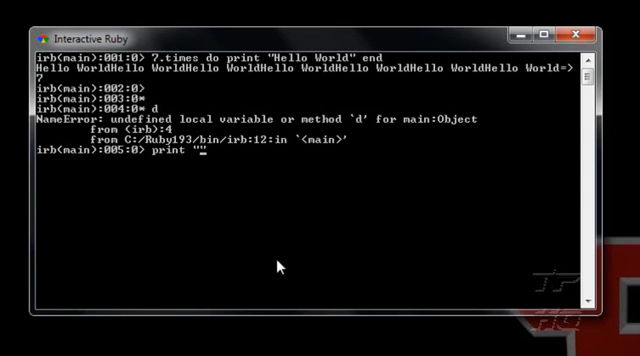
{"action": "type", "text": "Ruby is Awesome!"}
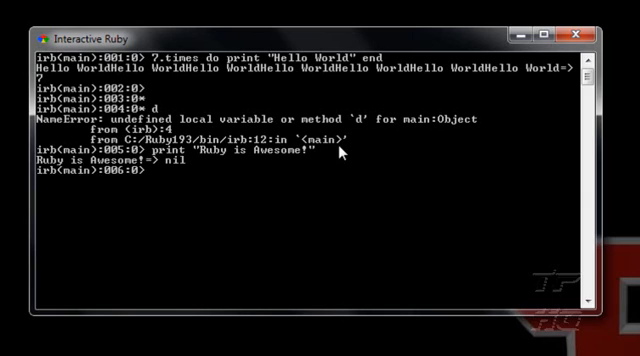
{"action": "mouse_move", "coordinate": [165, 180]}
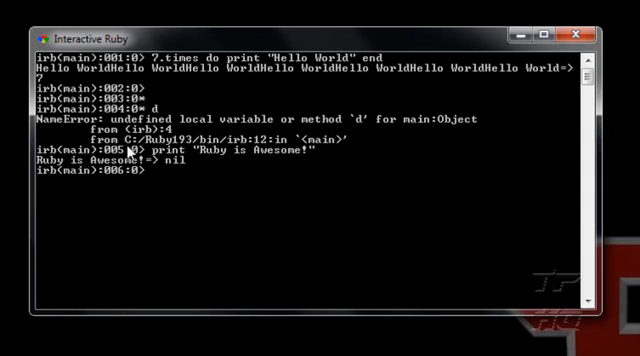
{"action": "mouse_move", "coordinate": [230, 75]}
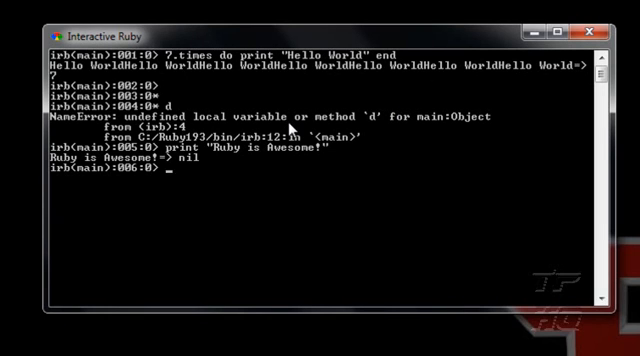
{"action": "mouse_move", "coordinate": [290, 125]}
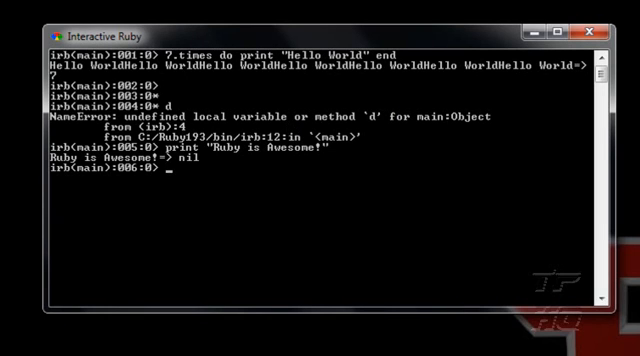